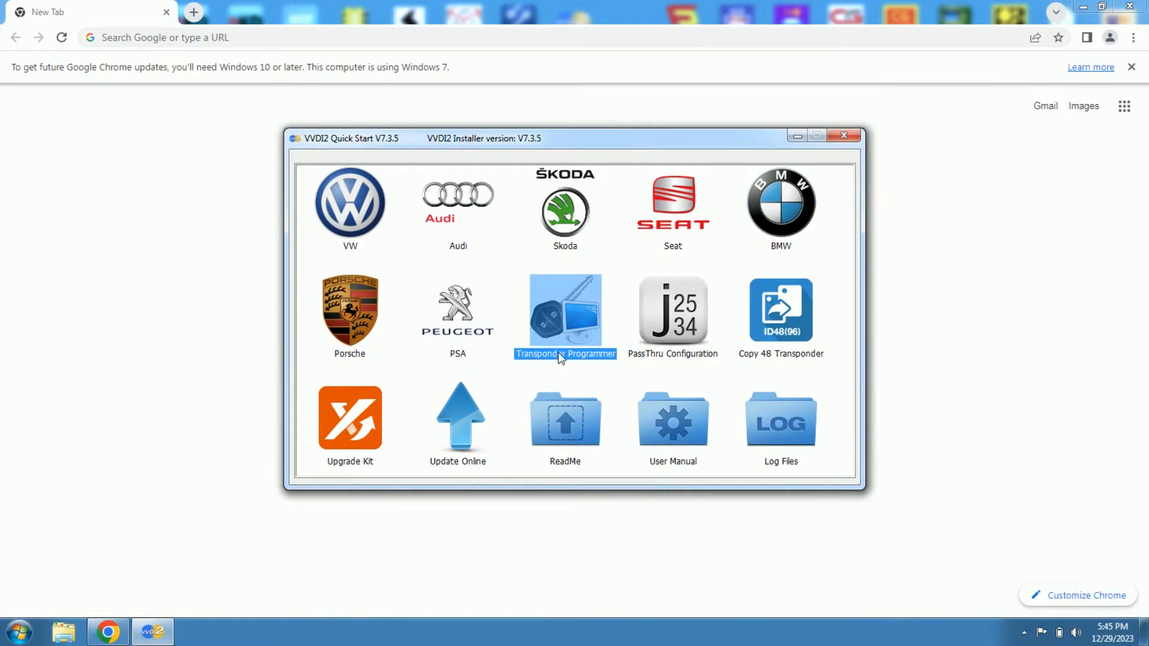
Launch the Transponder Programmer from Quick Start with Autodetect Transponder as the type.
{"action": "left_click", "coordinate": [846, 134]}
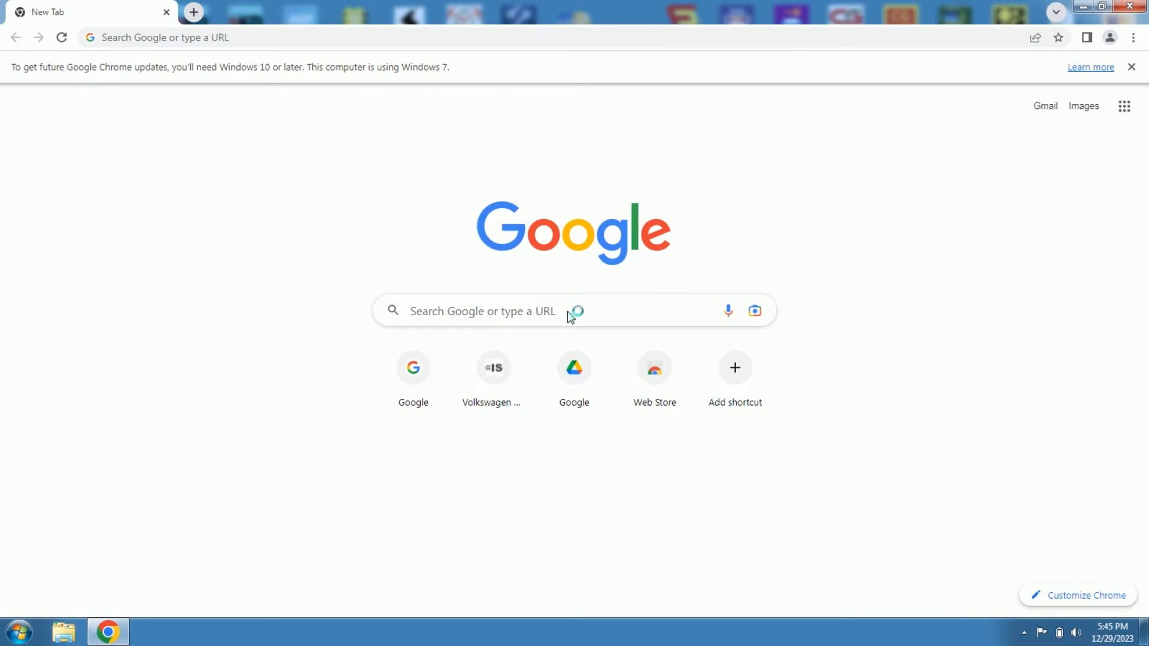
{"action": "left_click", "coordinate": [570, 312]}
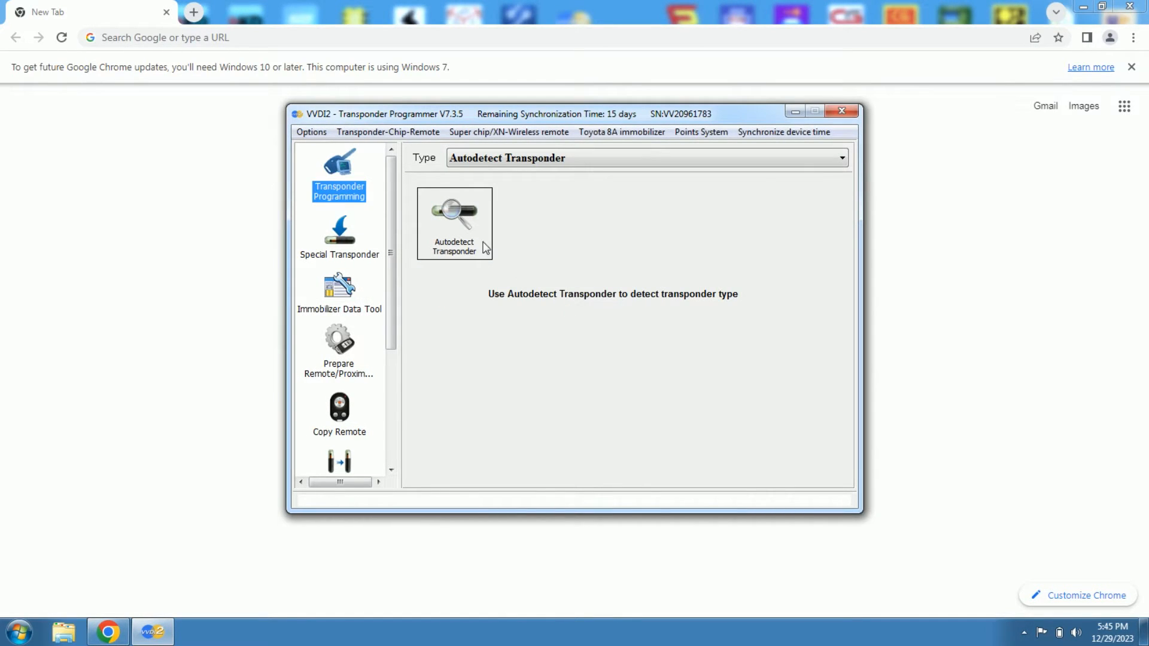
Autodetect the inserted key, identified as MEGAMOS 8E with Locked status.
{"action": "left_click", "coordinate": [455, 223]}
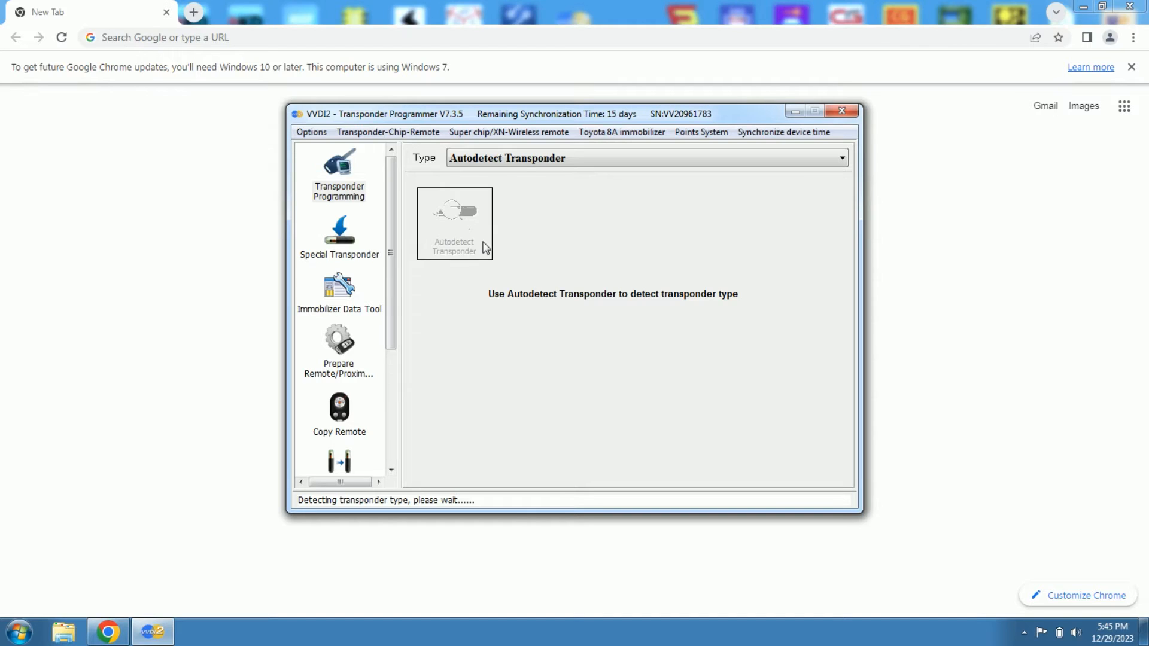
{"action": "left_click", "coordinate": [454, 223]}
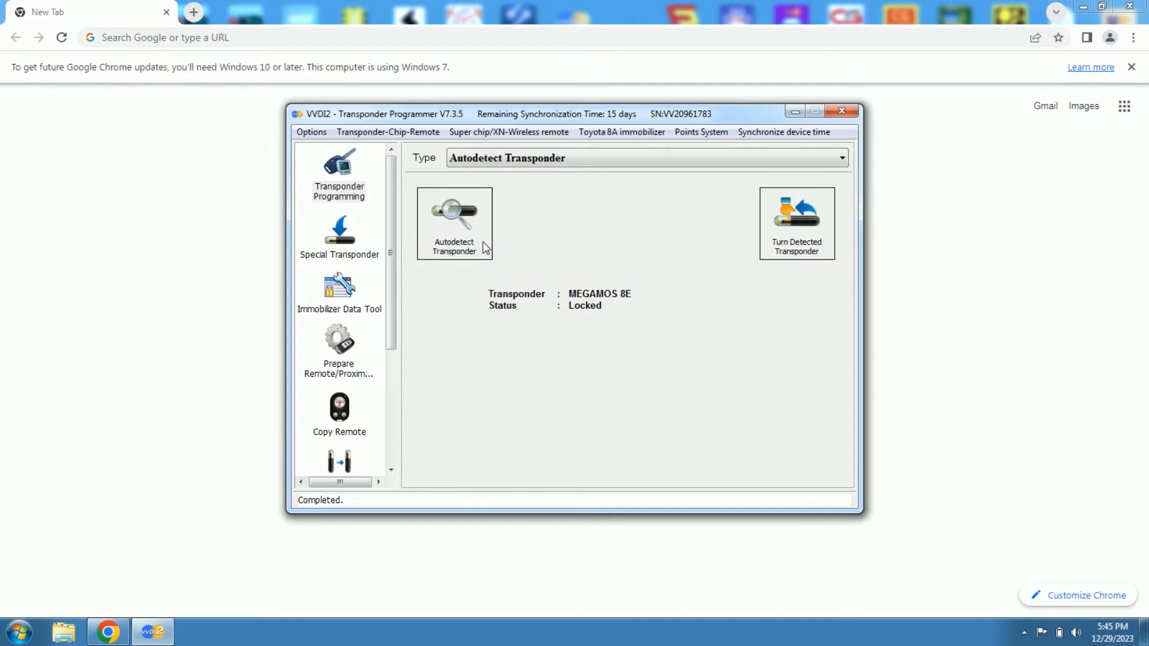
{"action": "mouse_move", "coordinate": [619, 334]}
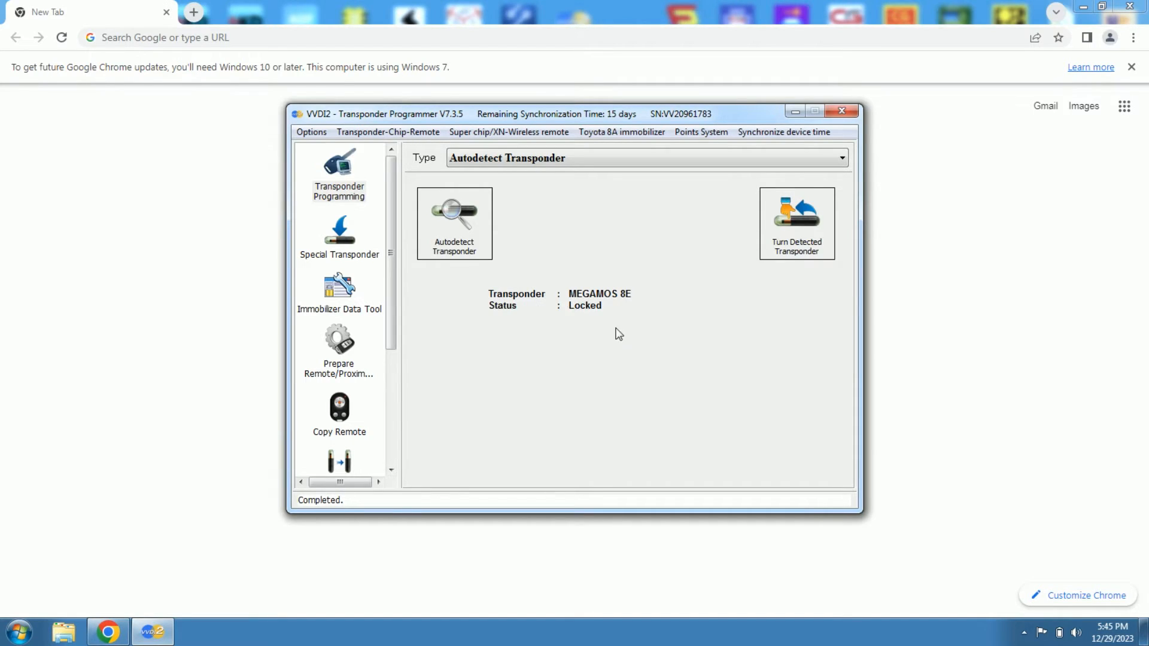
{"action": "mouse_move", "coordinate": [620, 304]}
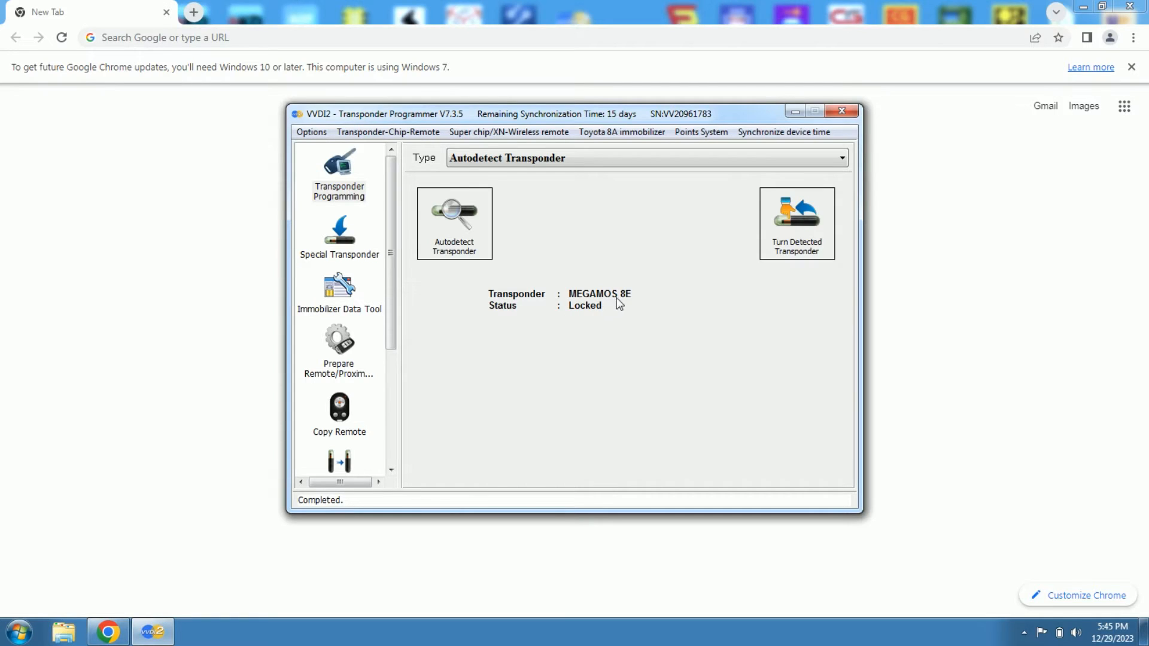
{"action": "mouse_move", "coordinate": [597, 317]}
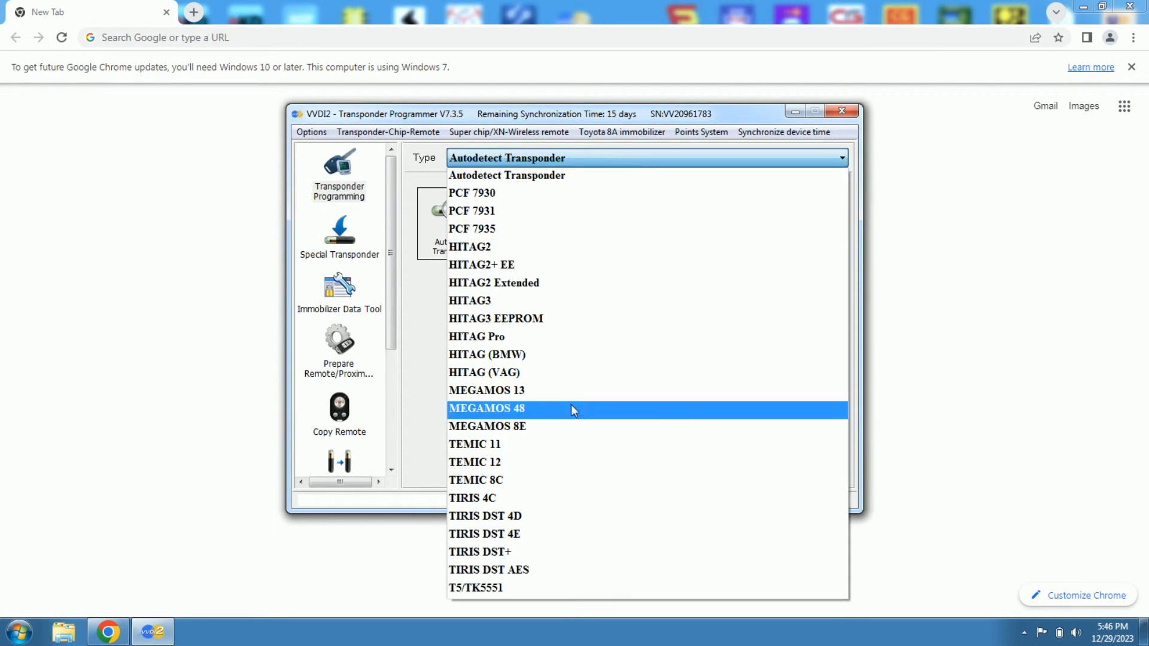
Read the MEGAMOS 8E transponder (identifier 380EFD98 and page data) and acknowledge the locked warning.
{"action": "left_click", "coordinate": [486, 426]}
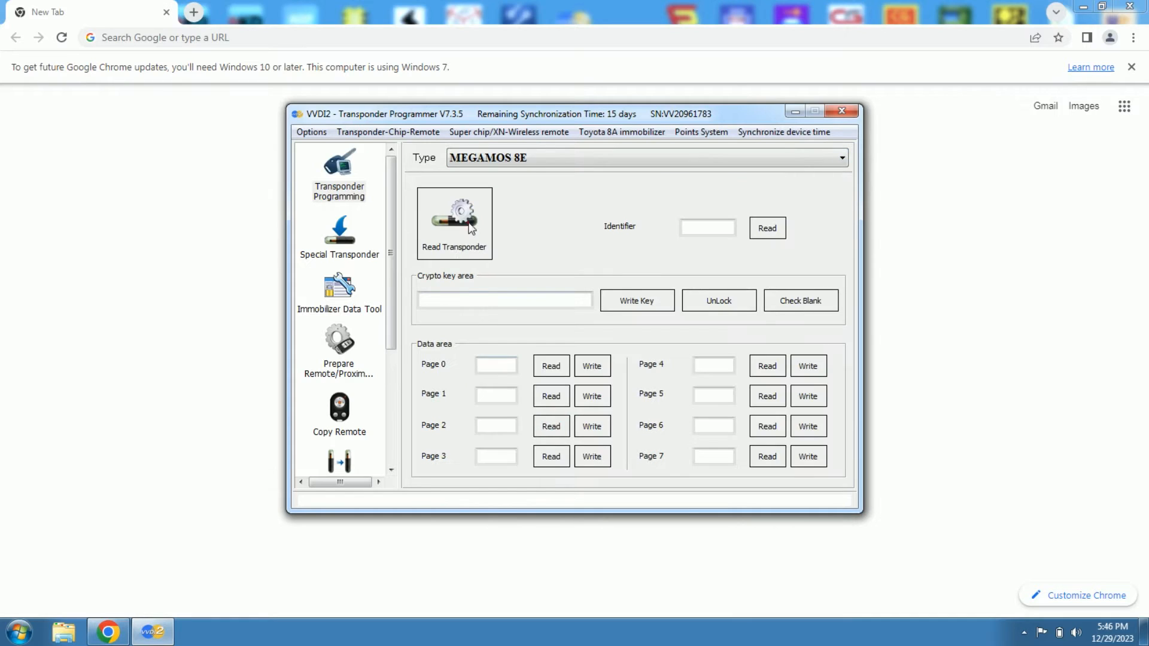
{"action": "left_click", "coordinate": [454, 223]}
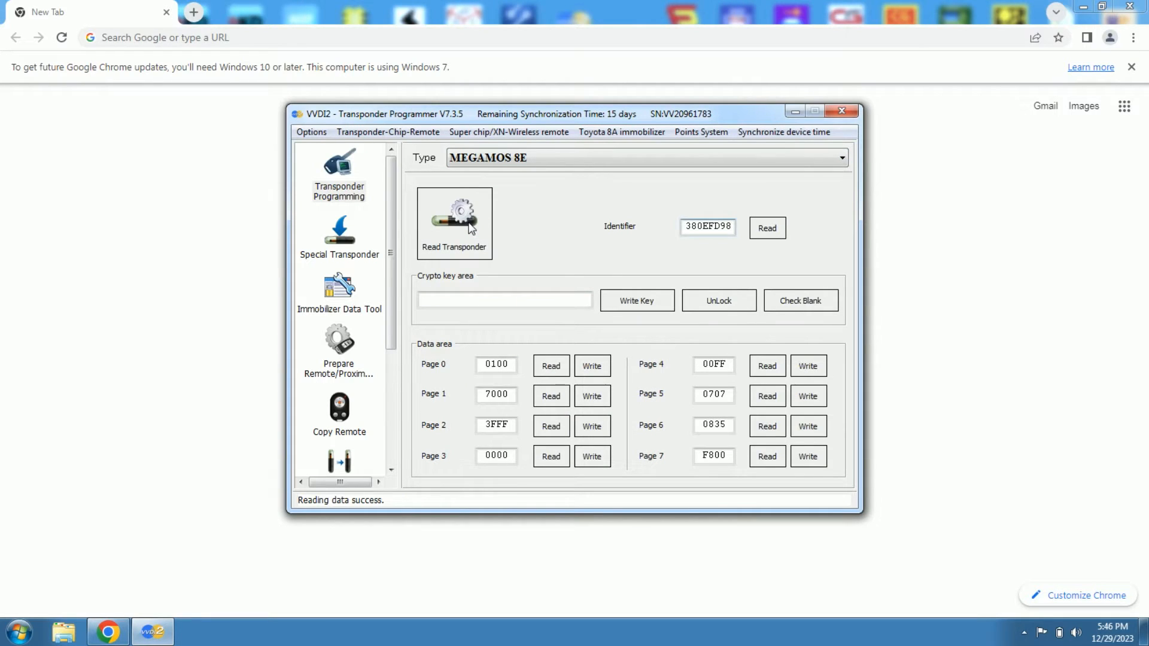
{"action": "mouse_move", "coordinate": [538, 230]}
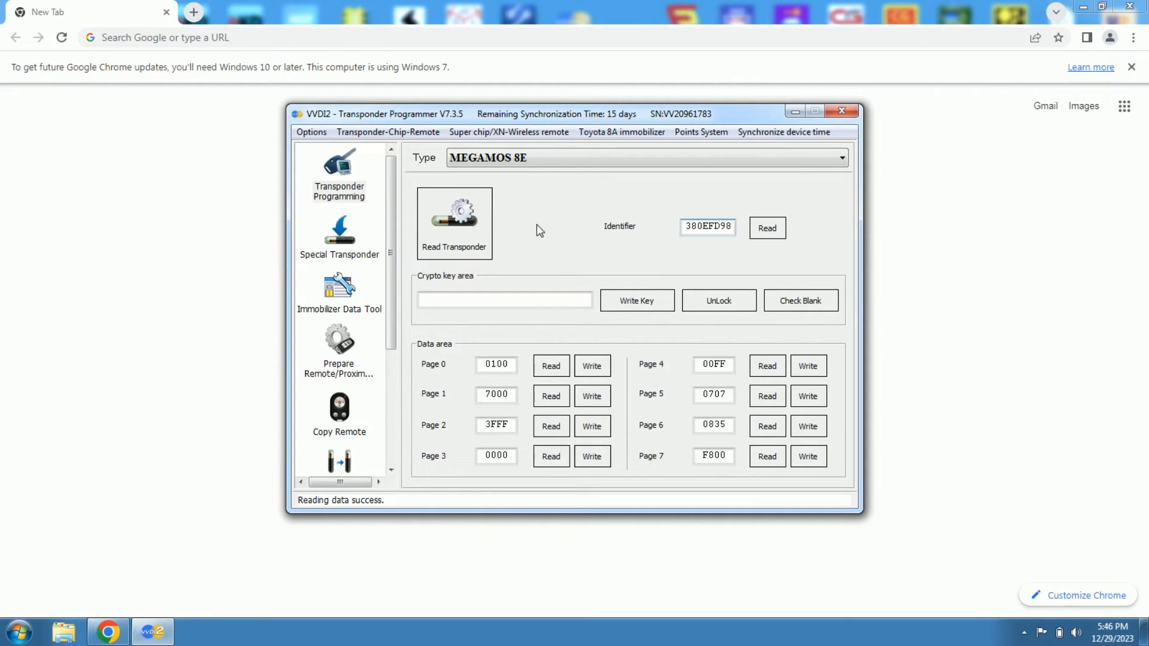
{"action": "left_click", "coordinate": [800, 300]}
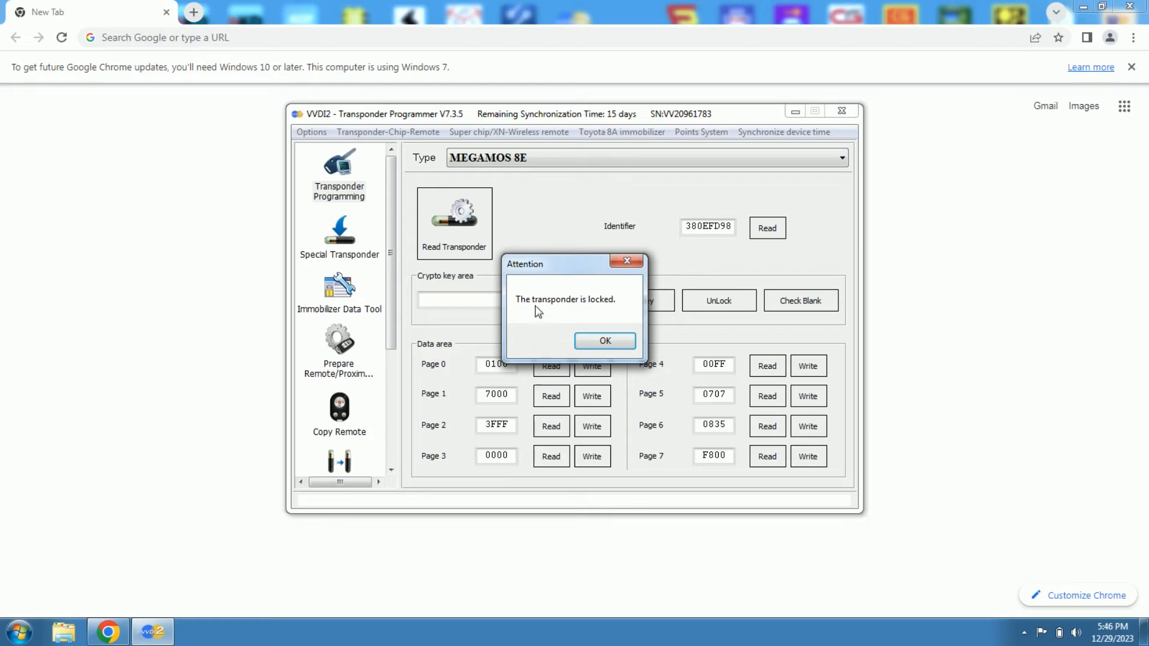
{"action": "mouse_move", "coordinate": [620, 316]}
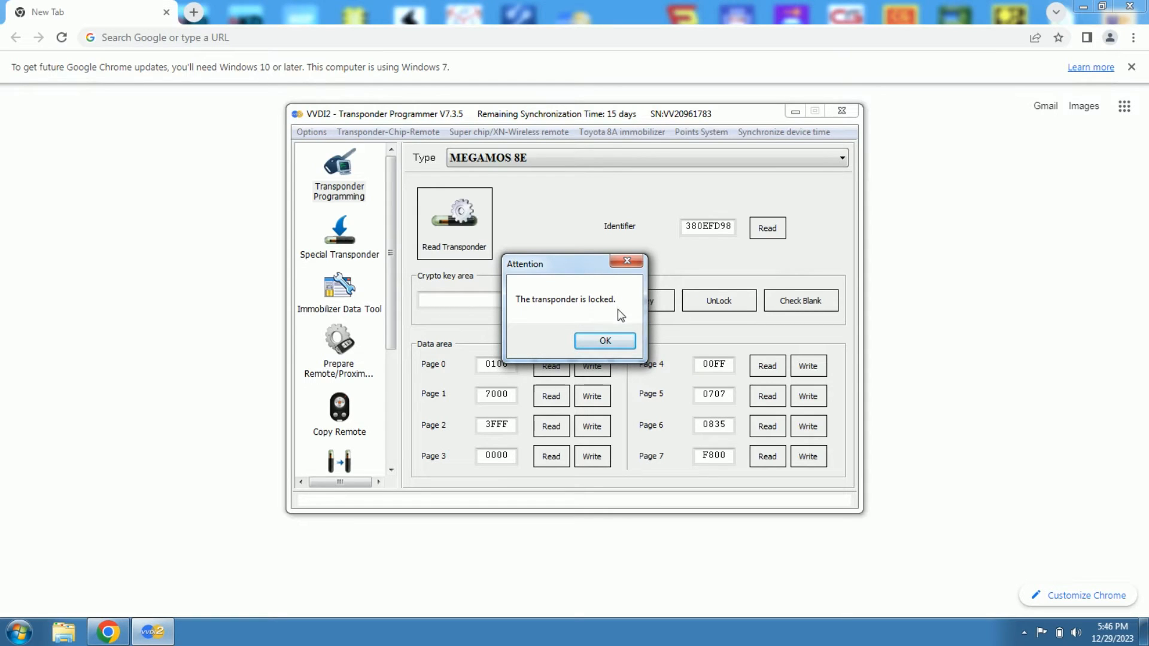
{"action": "left_click", "coordinate": [604, 340]}
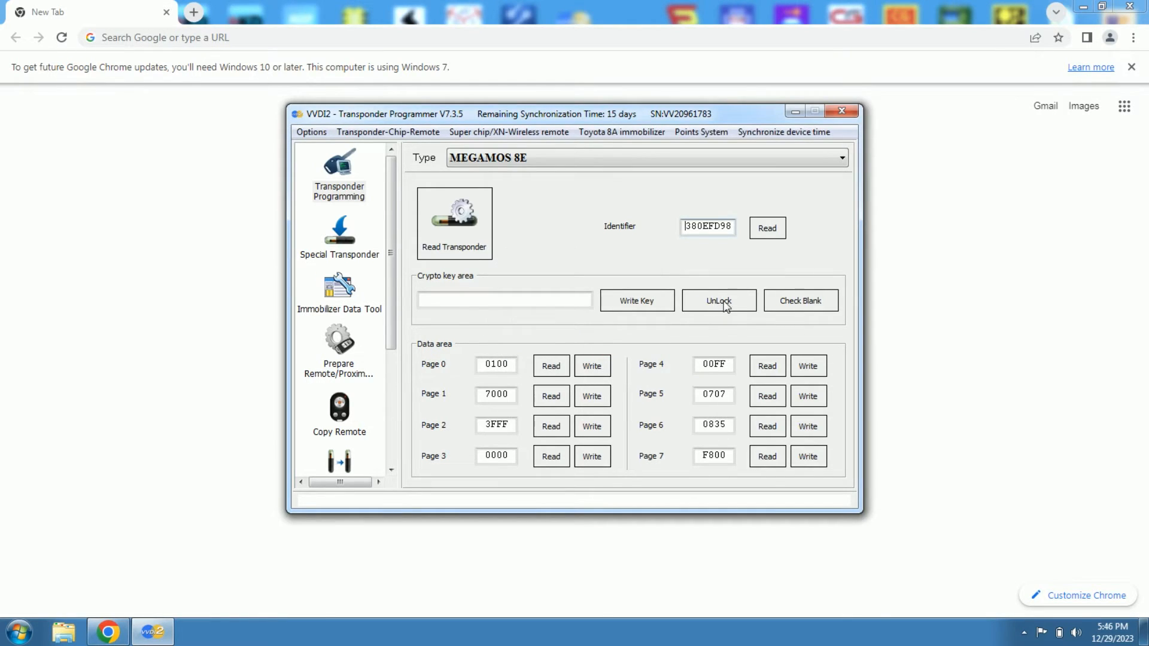
{"action": "left_click", "coordinate": [504, 299]}
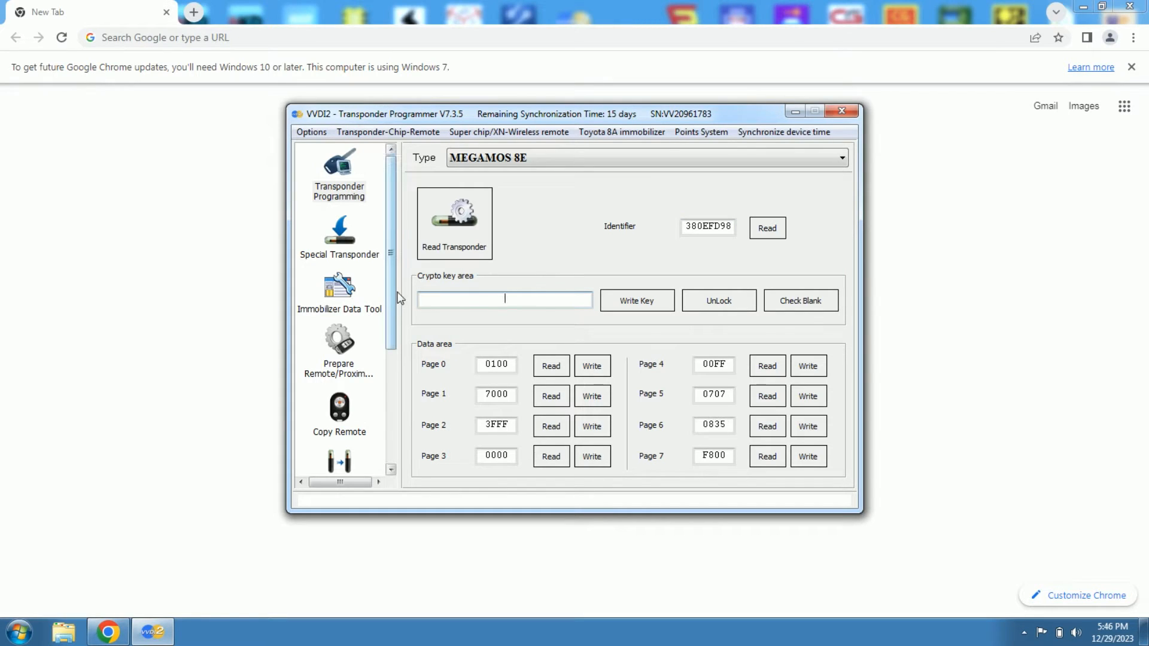
Select 'Unlock-A6,Q7,Allroad Key (MEGAMOS 8E)' in Other Key Tool.
{"action": "scroll", "scroll_direction": "down", "scroll_amount": 3}
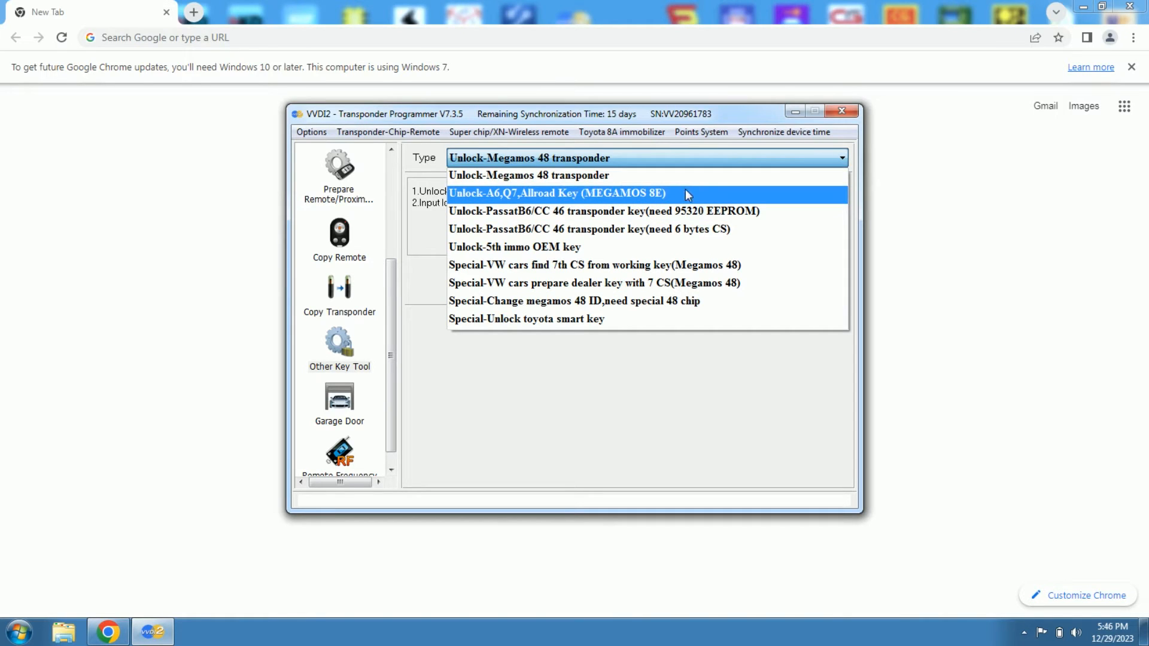
{"action": "mouse_move", "coordinate": [677, 203]}
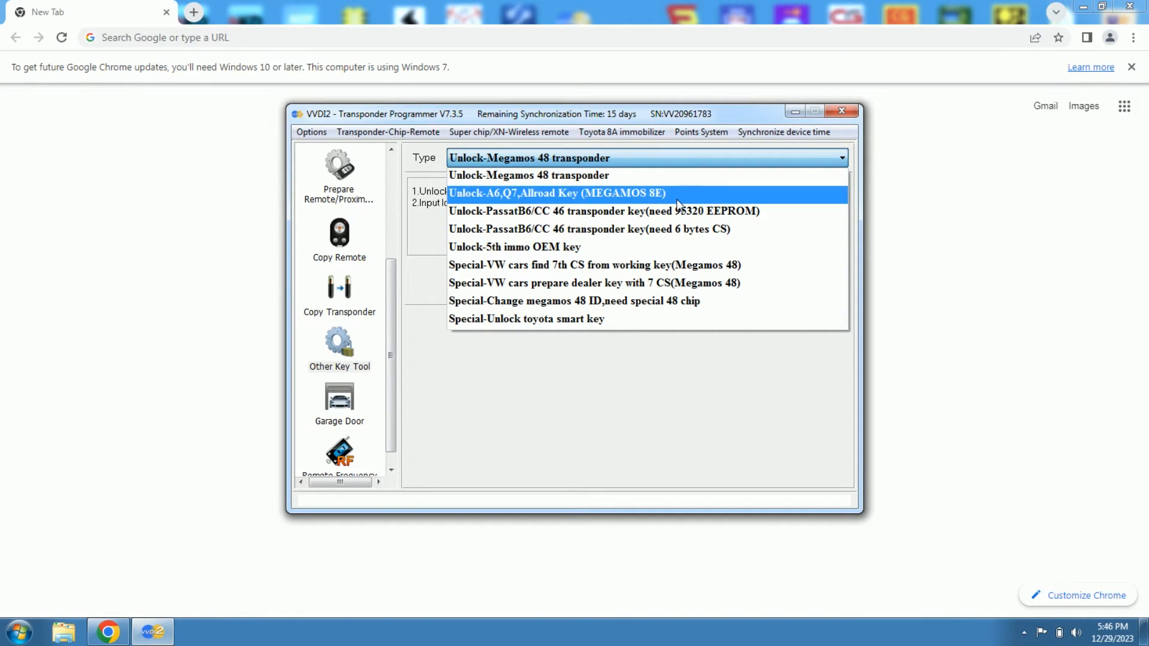
{"action": "left_click", "coordinate": [563, 193]}
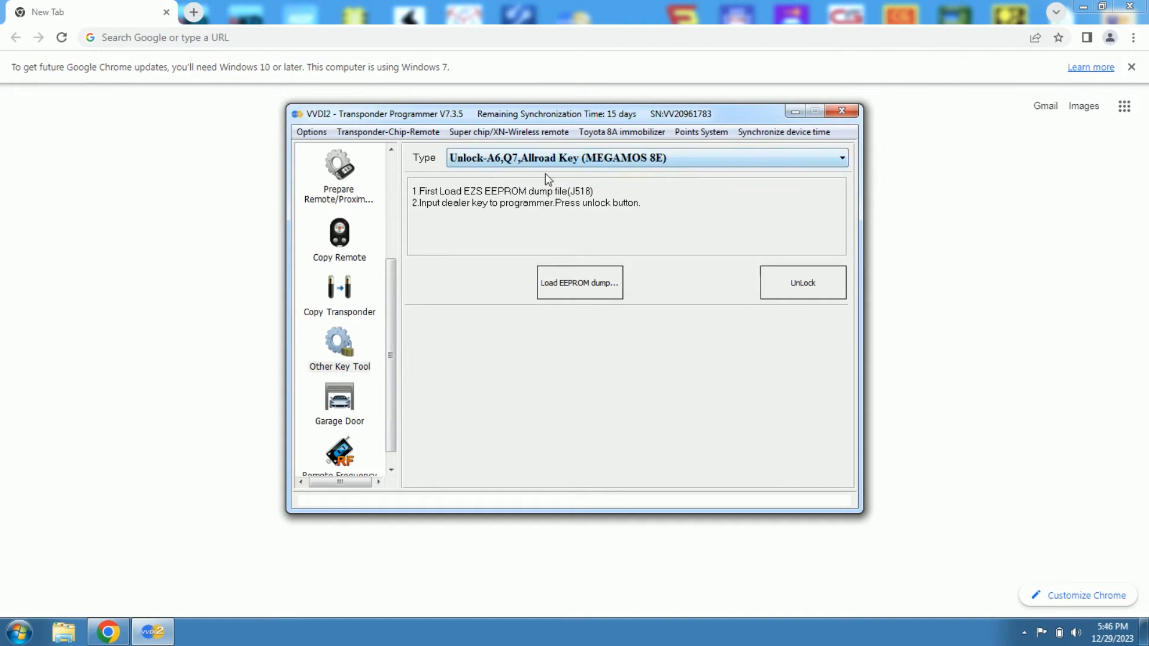
{"action": "mouse_move", "coordinate": [510, 173]}
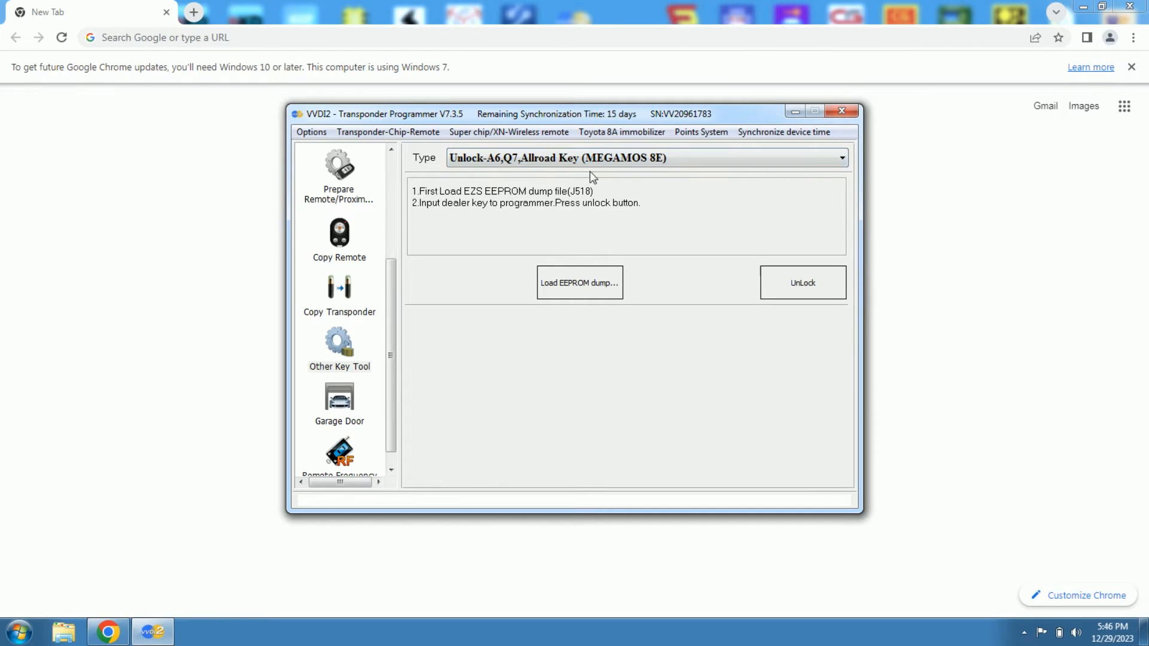
Load the EZS EEPROM dump file from Documents into the Megamos 8E unlock function.
{"action": "left_click", "coordinate": [578, 283]}
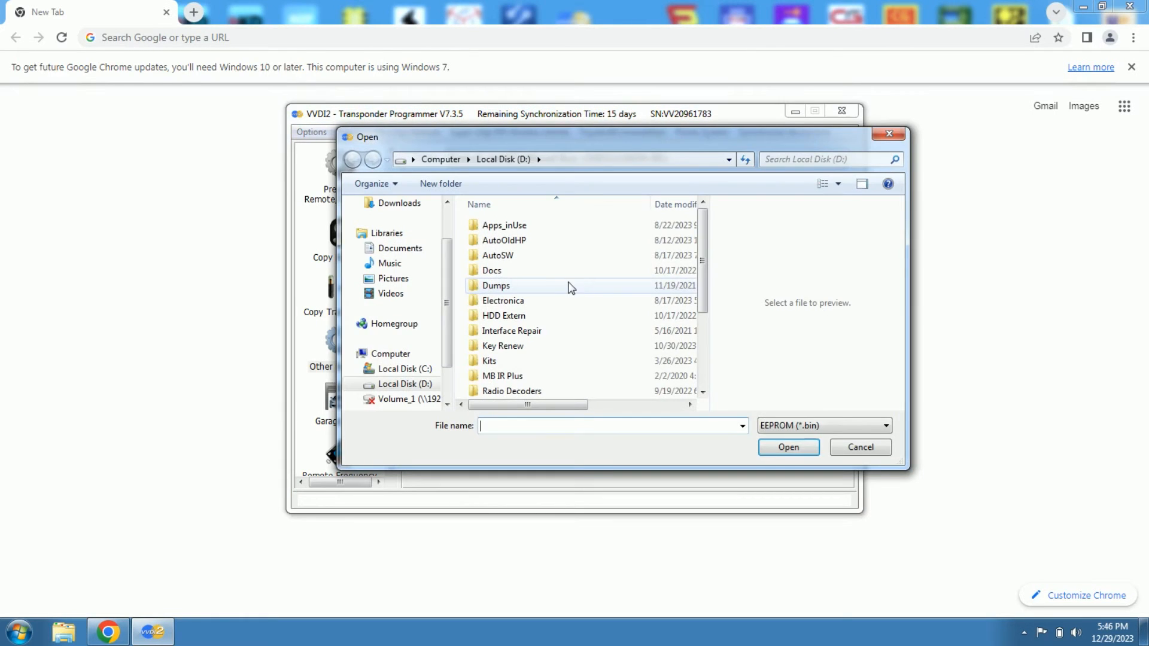
{"action": "left_click", "coordinate": [400, 248]}
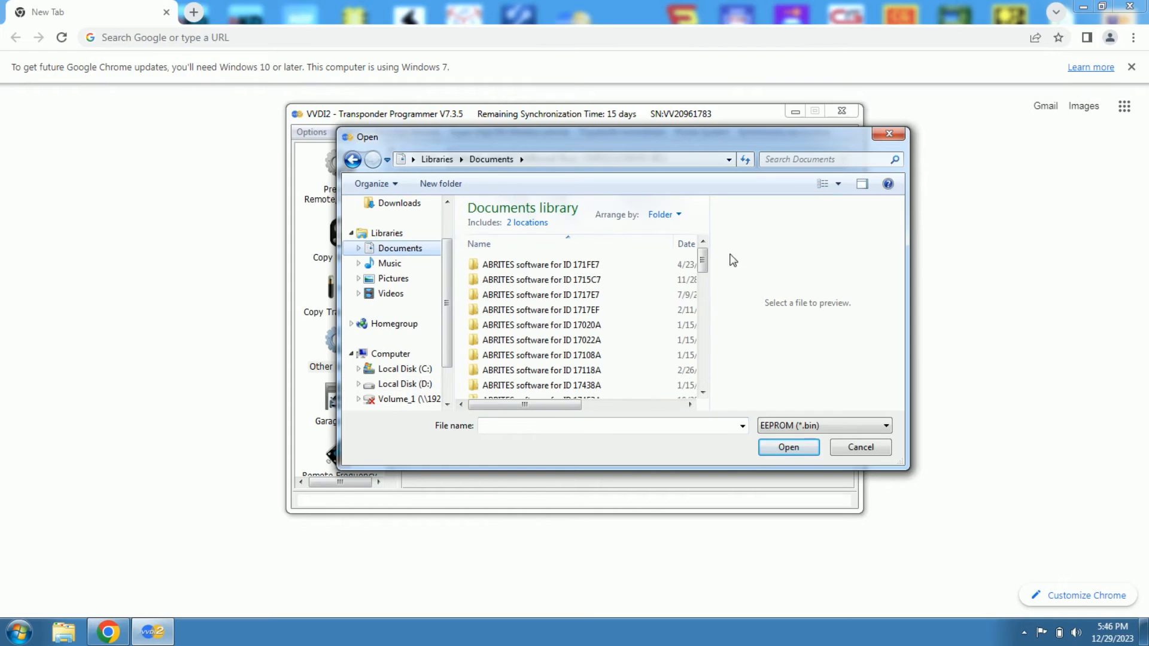
{"action": "scroll", "scroll_direction": "down", "scroll_amount": 3}
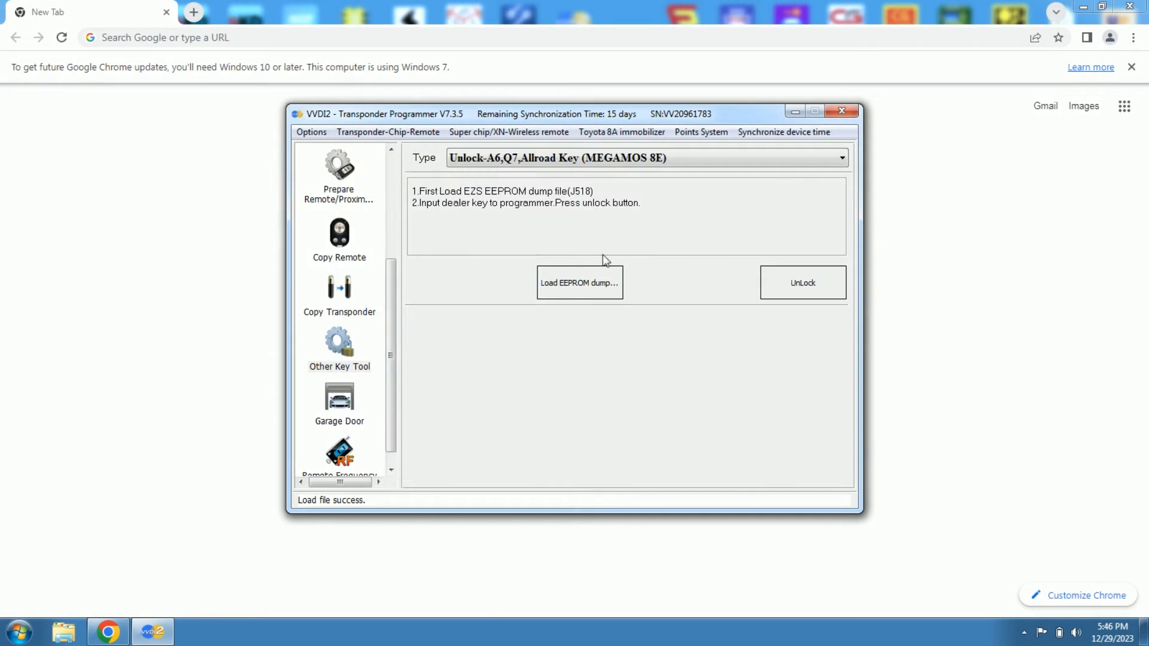
{"action": "mouse_move", "coordinate": [745, 250]}
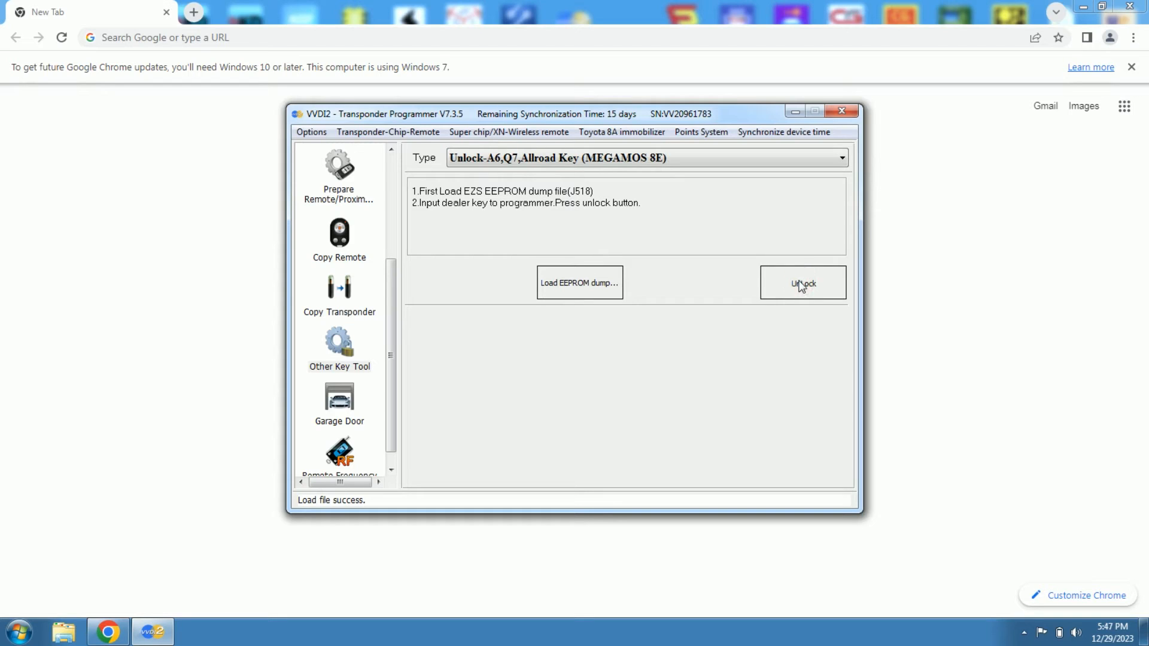
Unlock the Megamos 8E dealer key and acknowledge the 'Unlock success' message.
{"action": "left_click", "coordinate": [804, 282]}
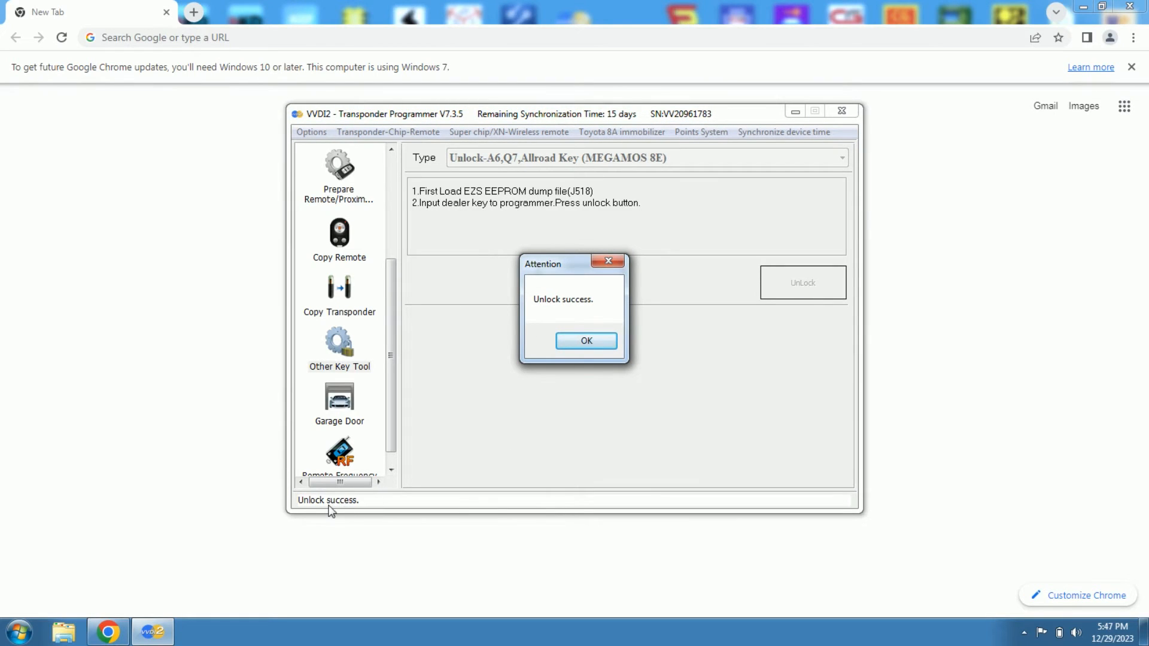
{"action": "mouse_move", "coordinate": [589, 349]}
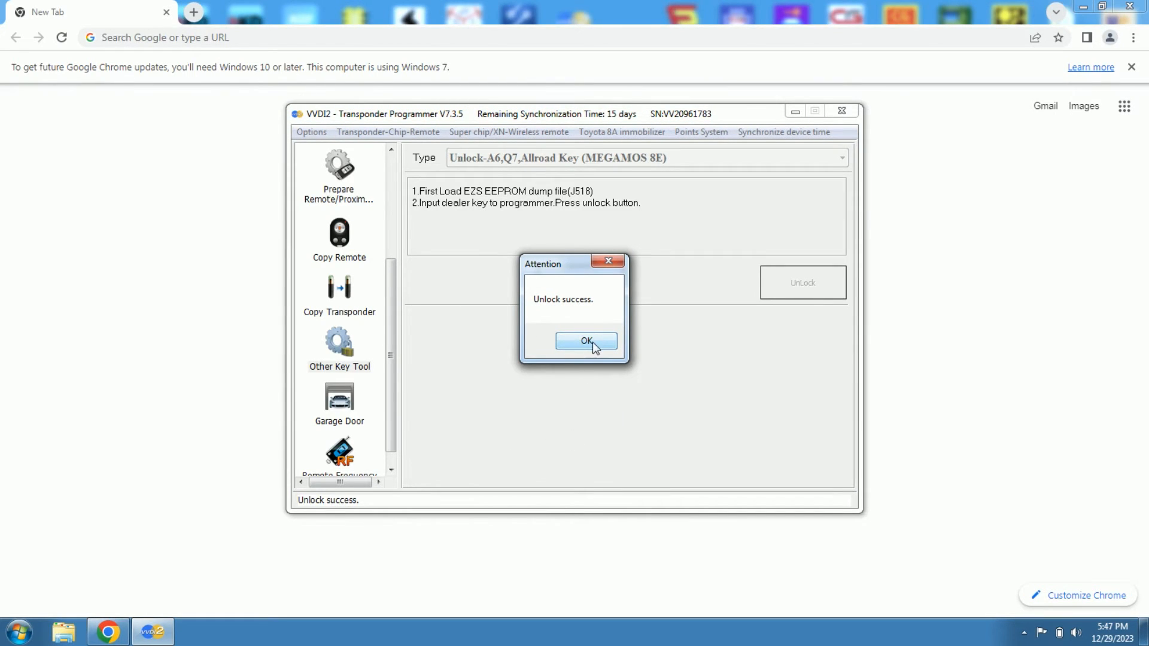
{"action": "left_click", "coordinate": [586, 341]}
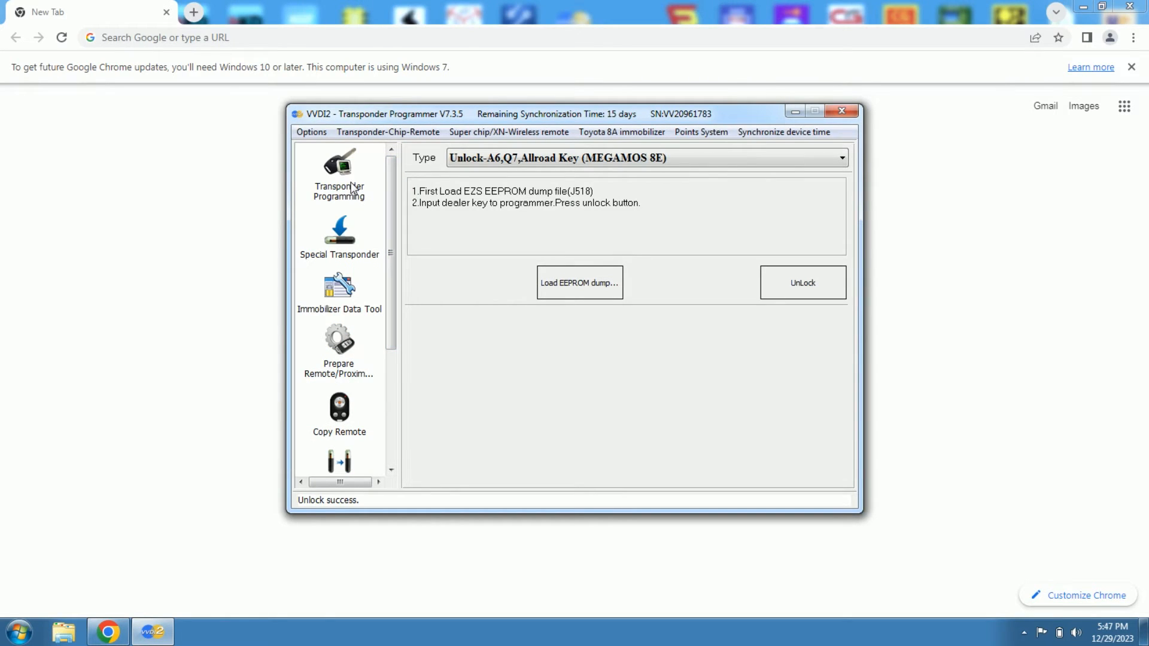
Autodetect the key again as unlocked MEGAMOS 8E and reread its identifier and page data.
{"action": "left_click", "coordinate": [455, 228]}
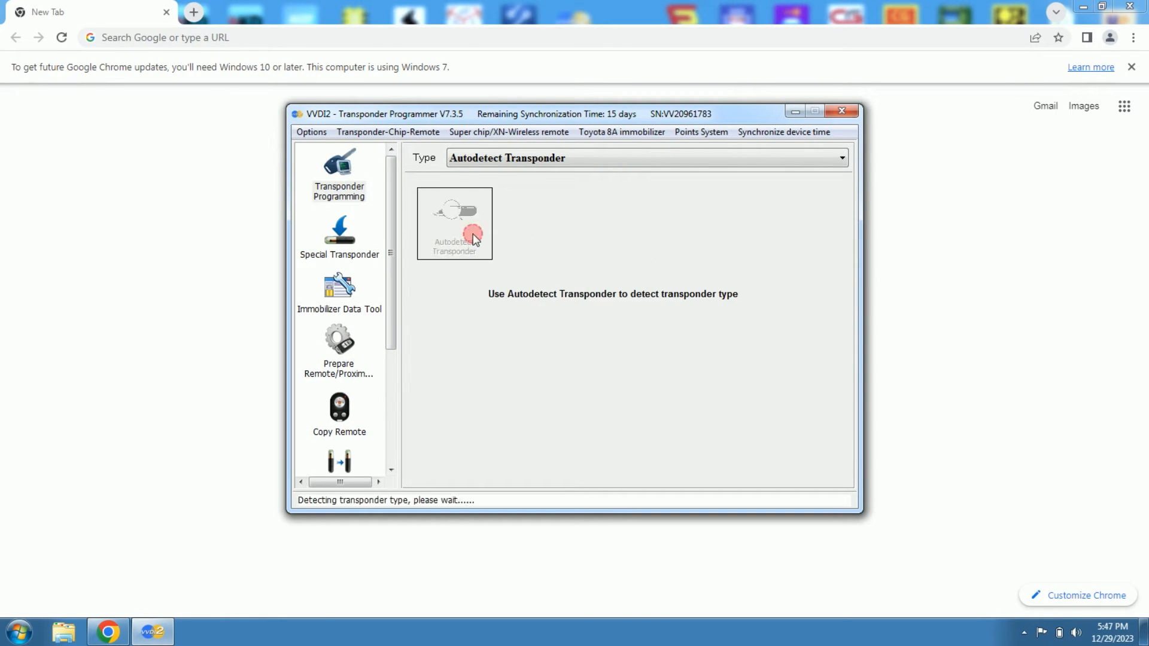
{"action": "left_click", "coordinate": [455, 222]}
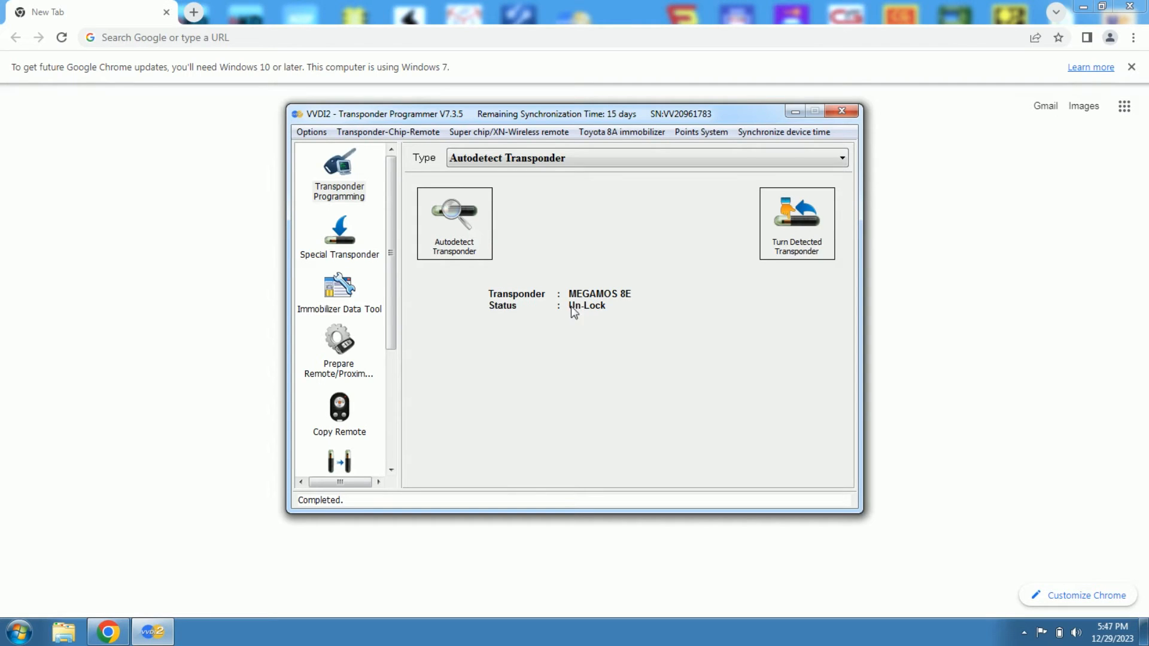
{"action": "mouse_move", "coordinate": [568, 124]}
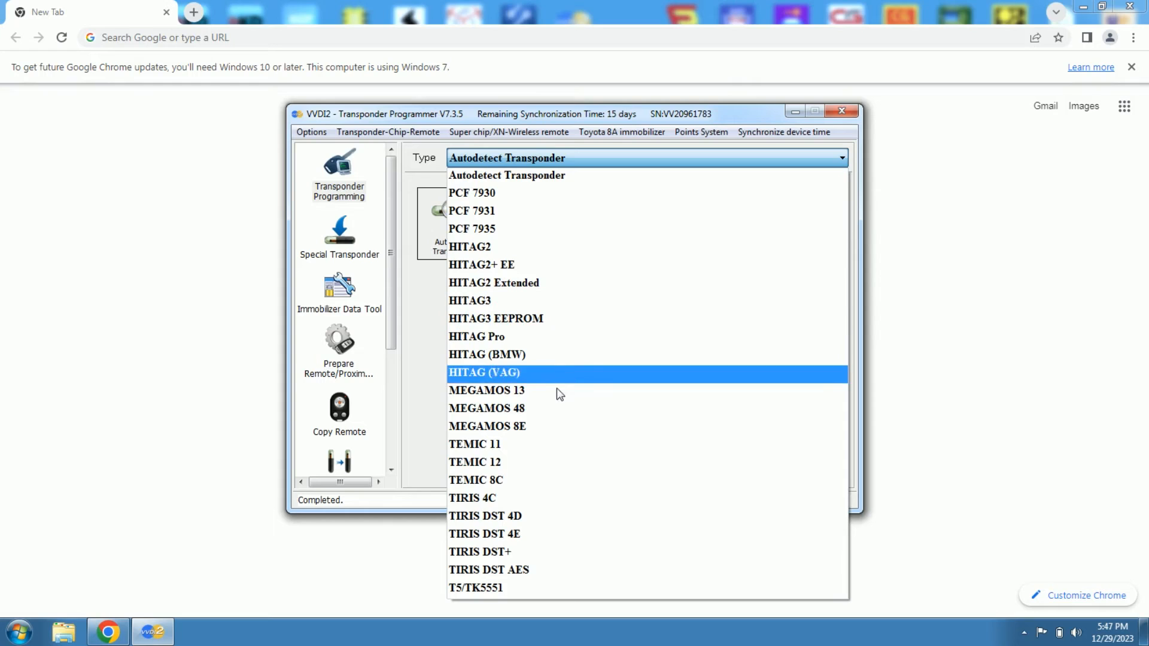
{"action": "left_click", "coordinate": [488, 427]}
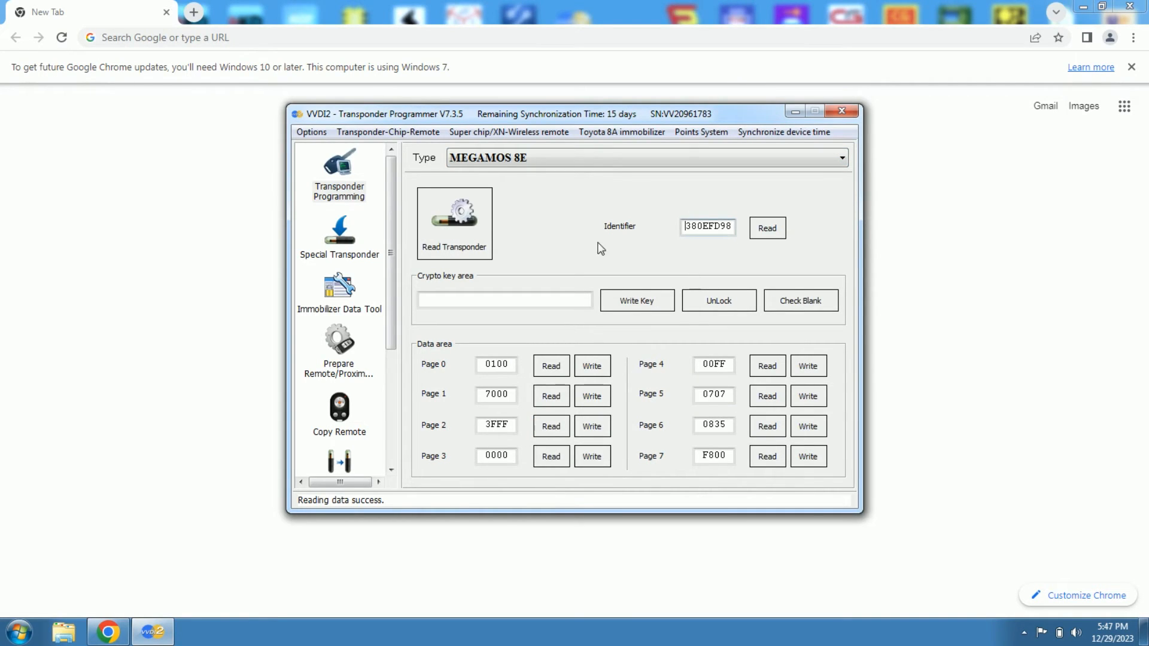
Run Check Blank, confirming the transponder is blank, and dismiss the notice.
{"action": "left_click", "coordinate": [801, 300]}
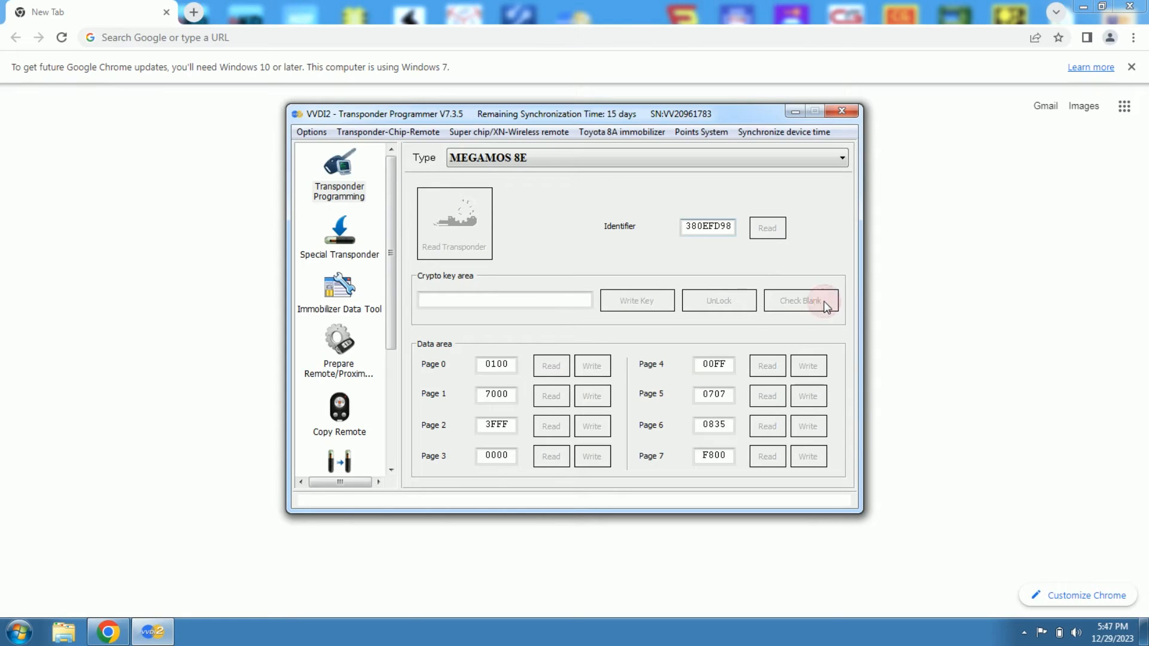
{"action": "left_click", "coordinate": [801, 300]}
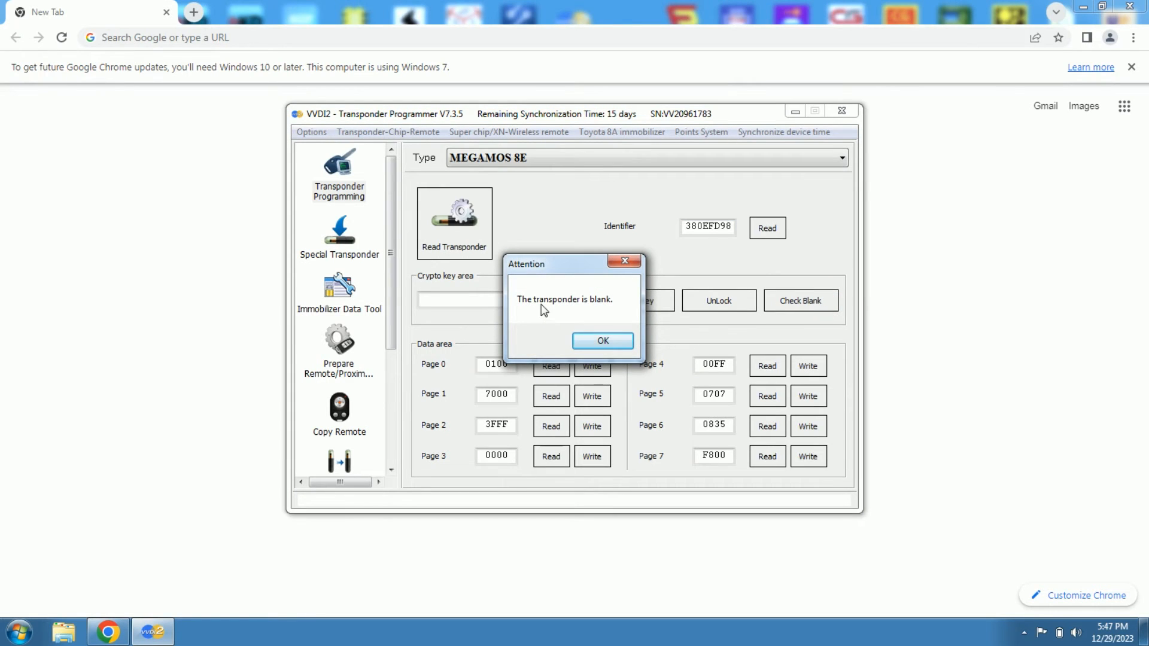
{"action": "mouse_move", "coordinate": [594, 306]}
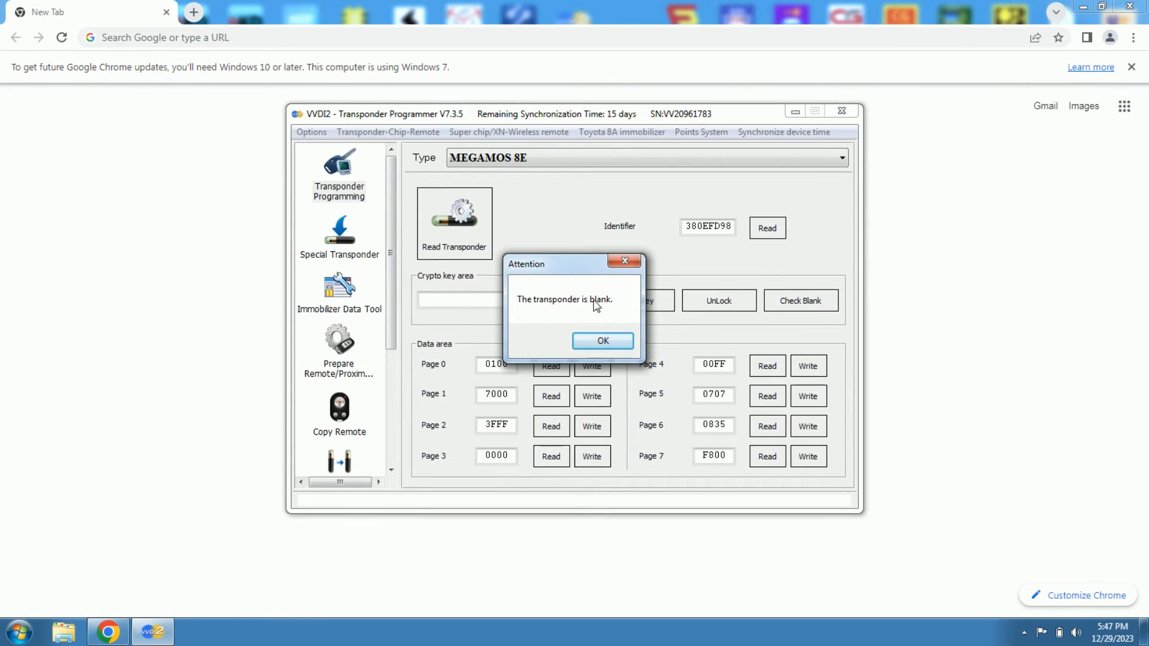
{"action": "left_click", "coordinate": [602, 340]}
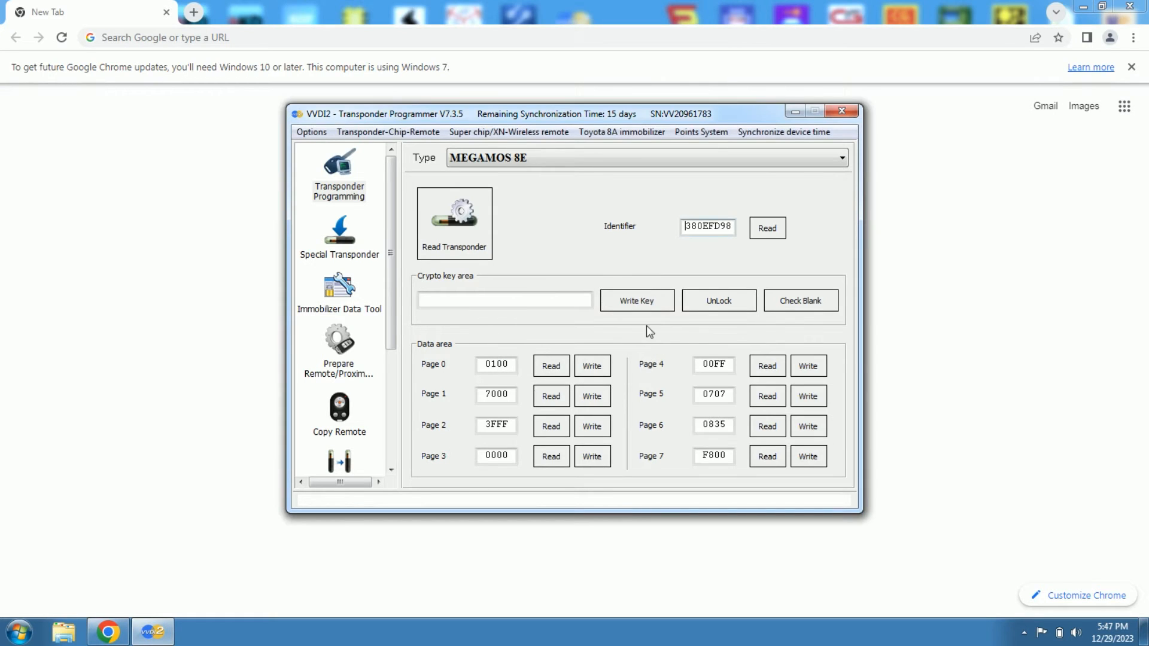
{"action": "mouse_move", "coordinate": [617, 261]}
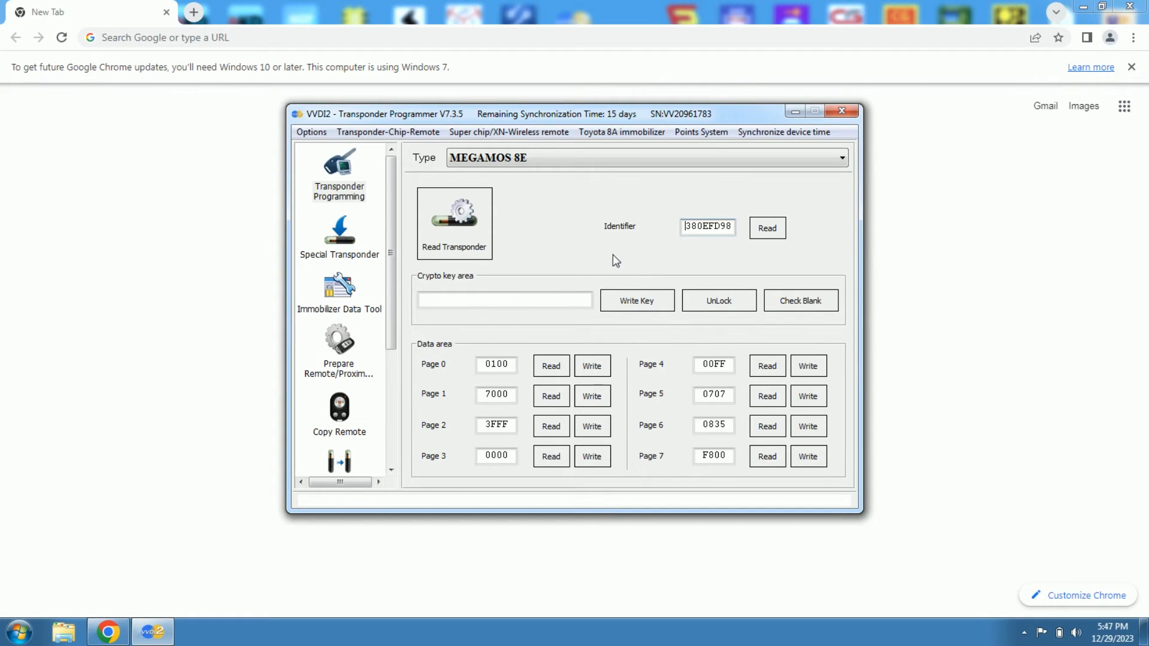
{"action": "mouse_move", "coordinate": [529, 221]}
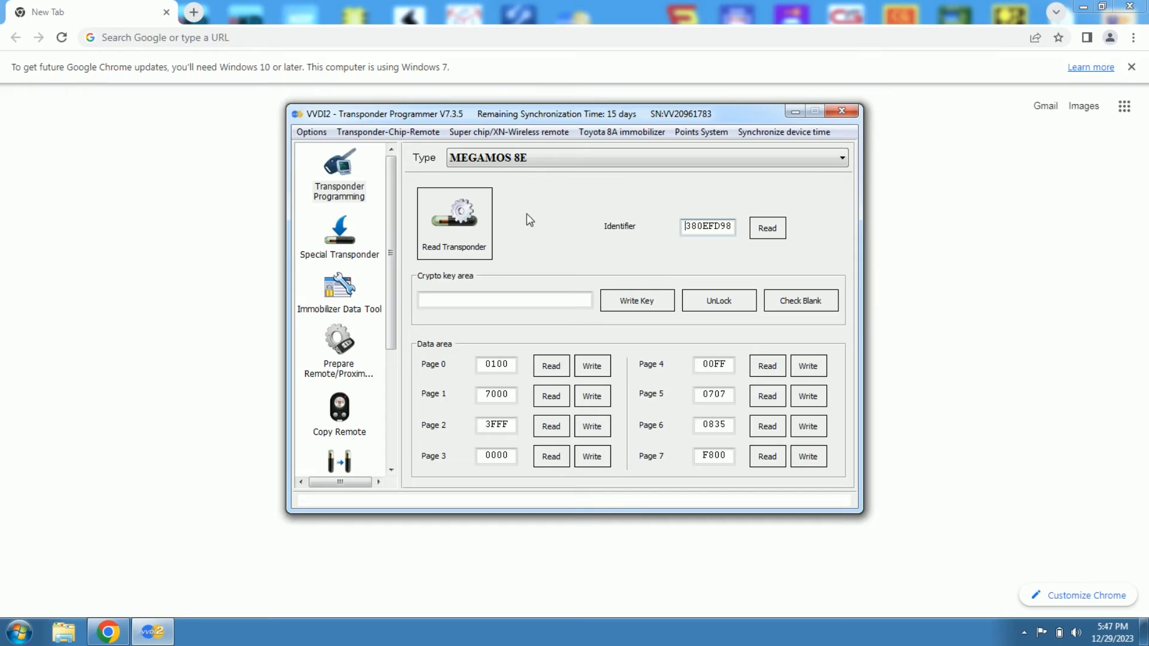